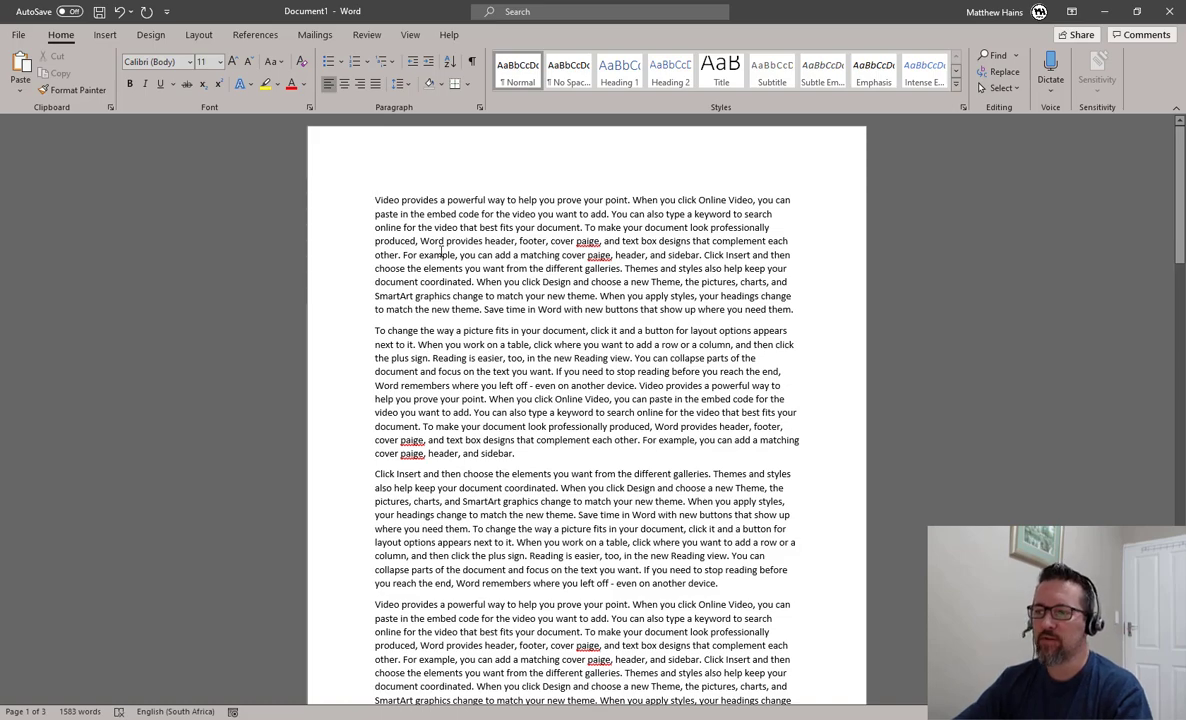
Skim through the document, then switch the ribbon to the Review tools
scroll("down", 3)
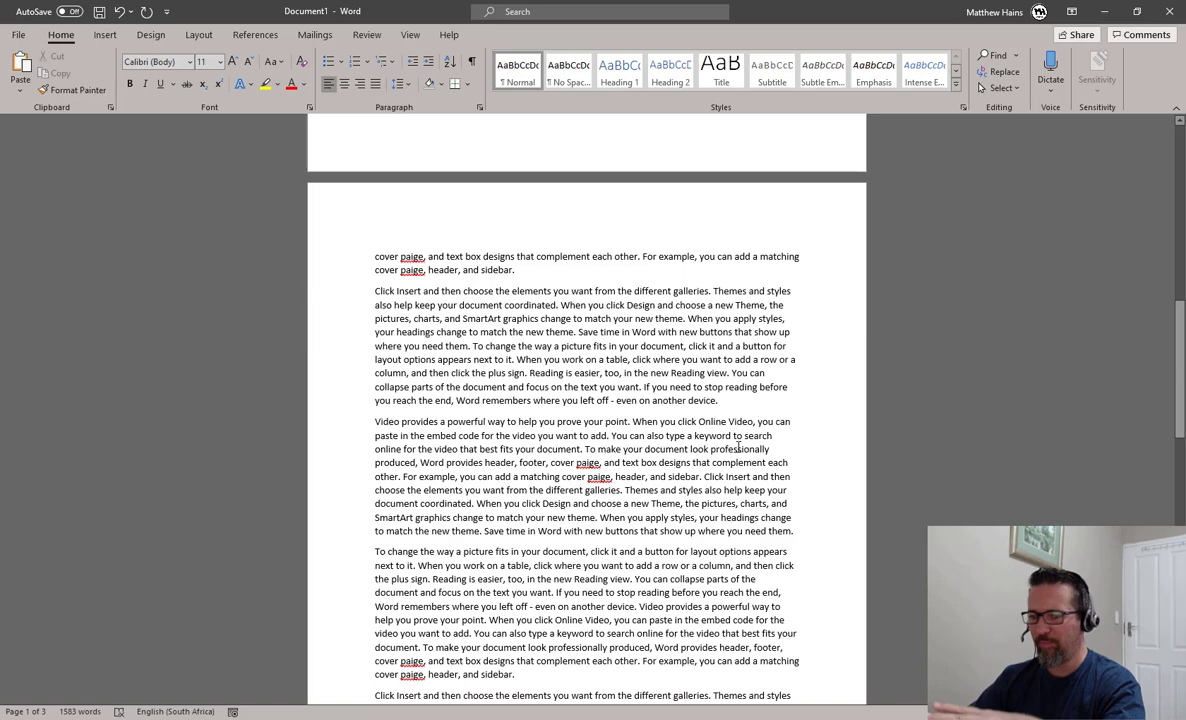
scroll("down", 3)
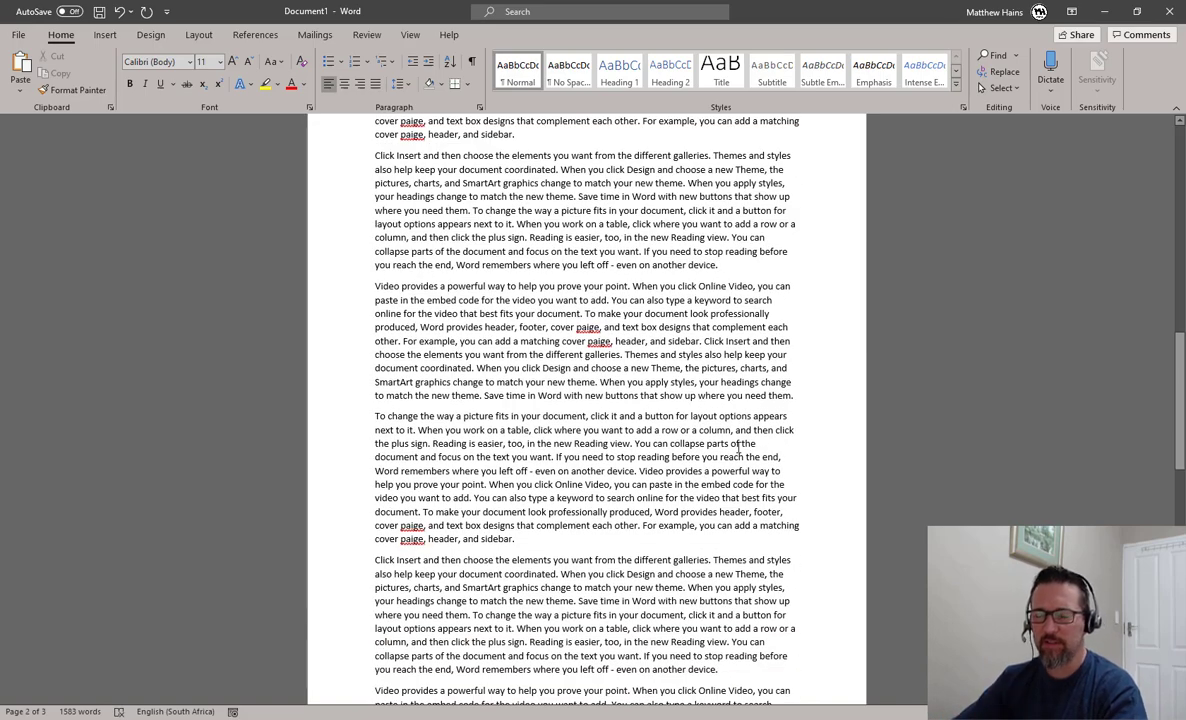
scroll("up", 3)
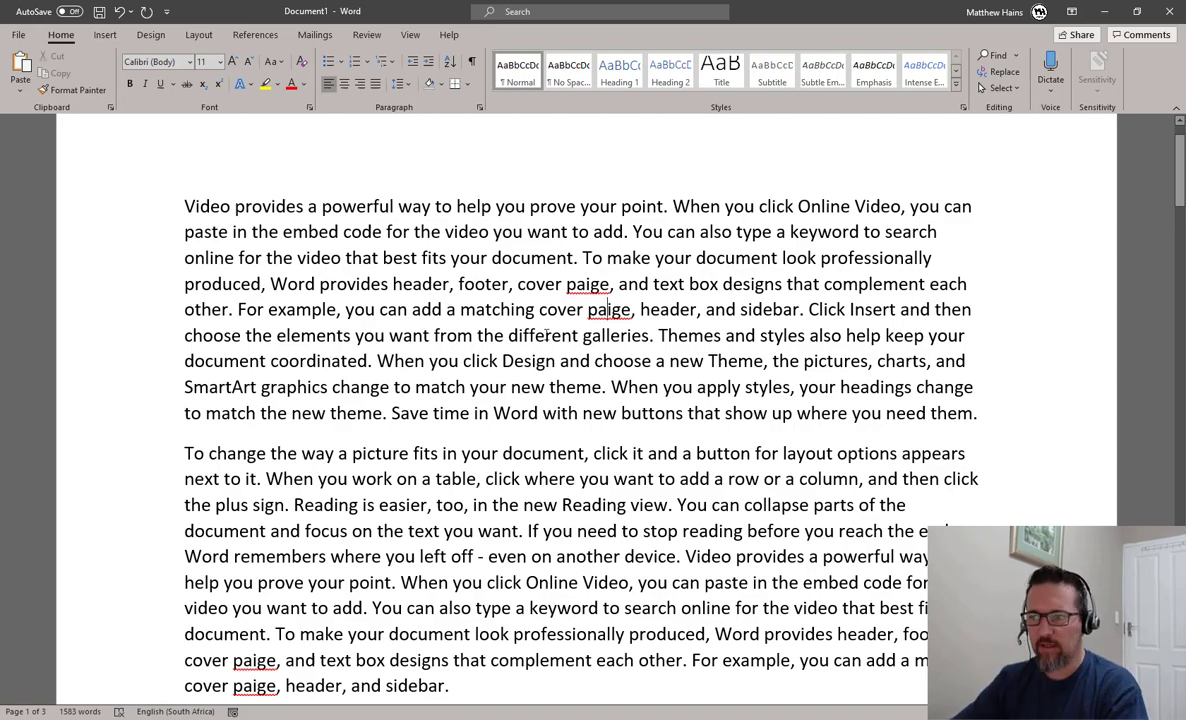
scroll("down", 3)
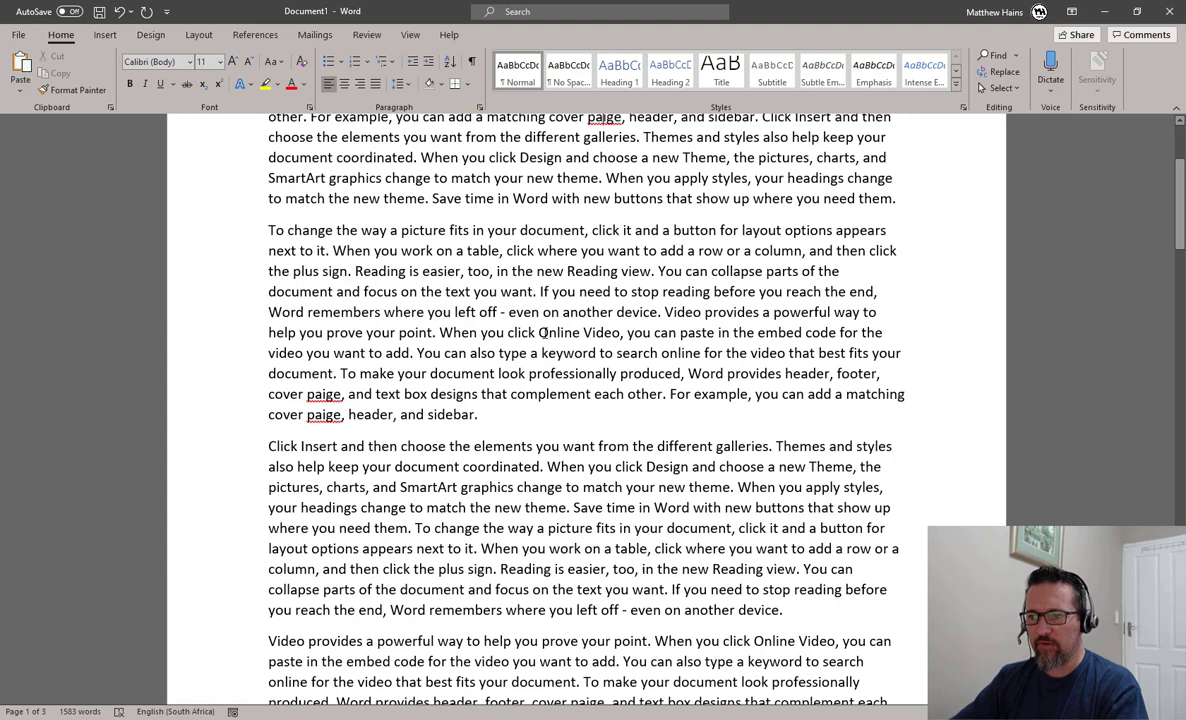
scroll("down", 3)
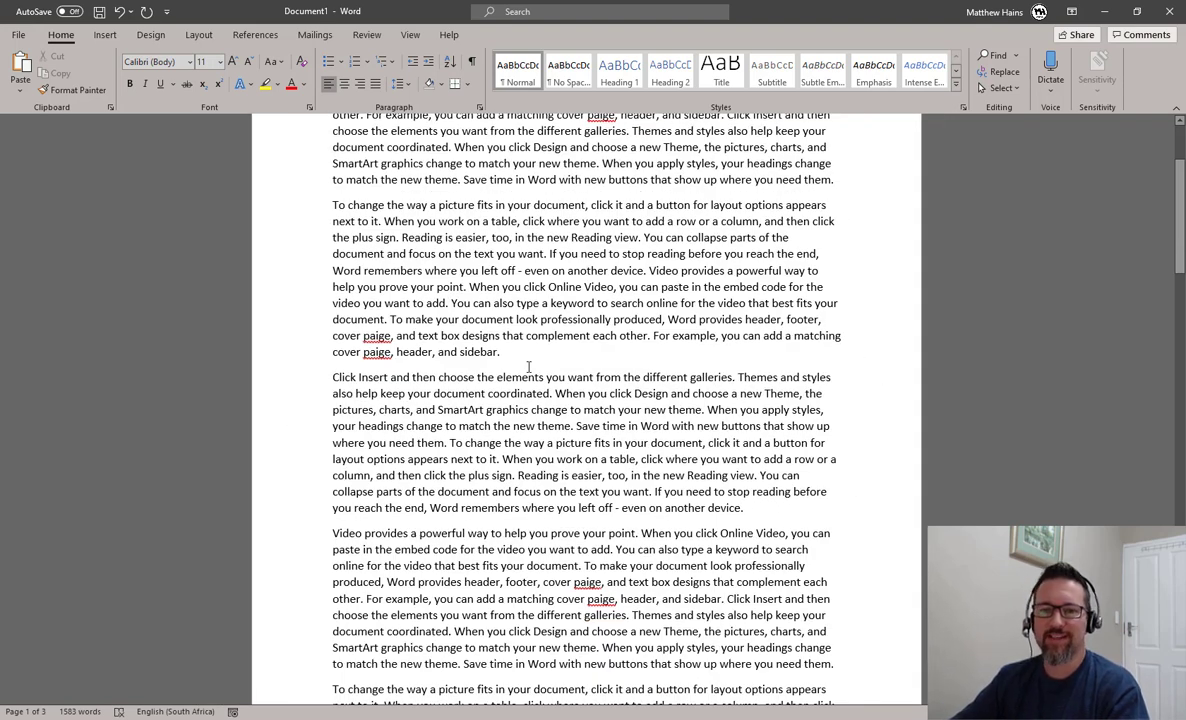
scroll("down", 3)
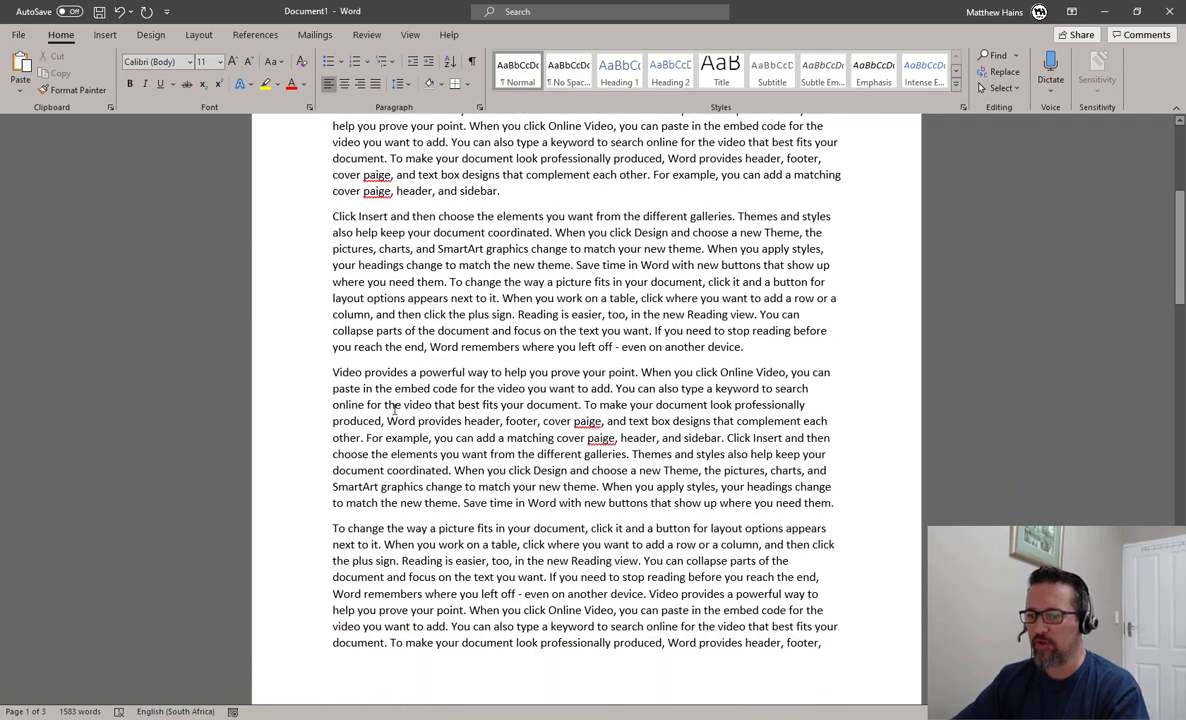
mouse_move(207, 700)
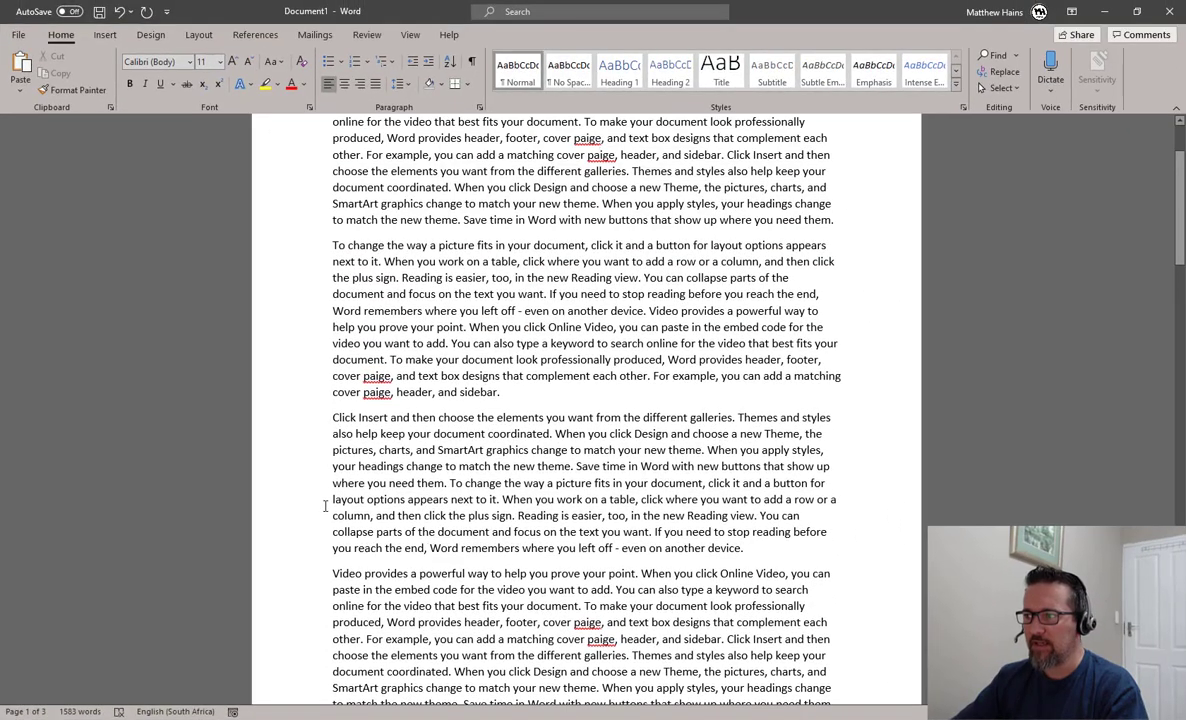
scroll("up", 3)
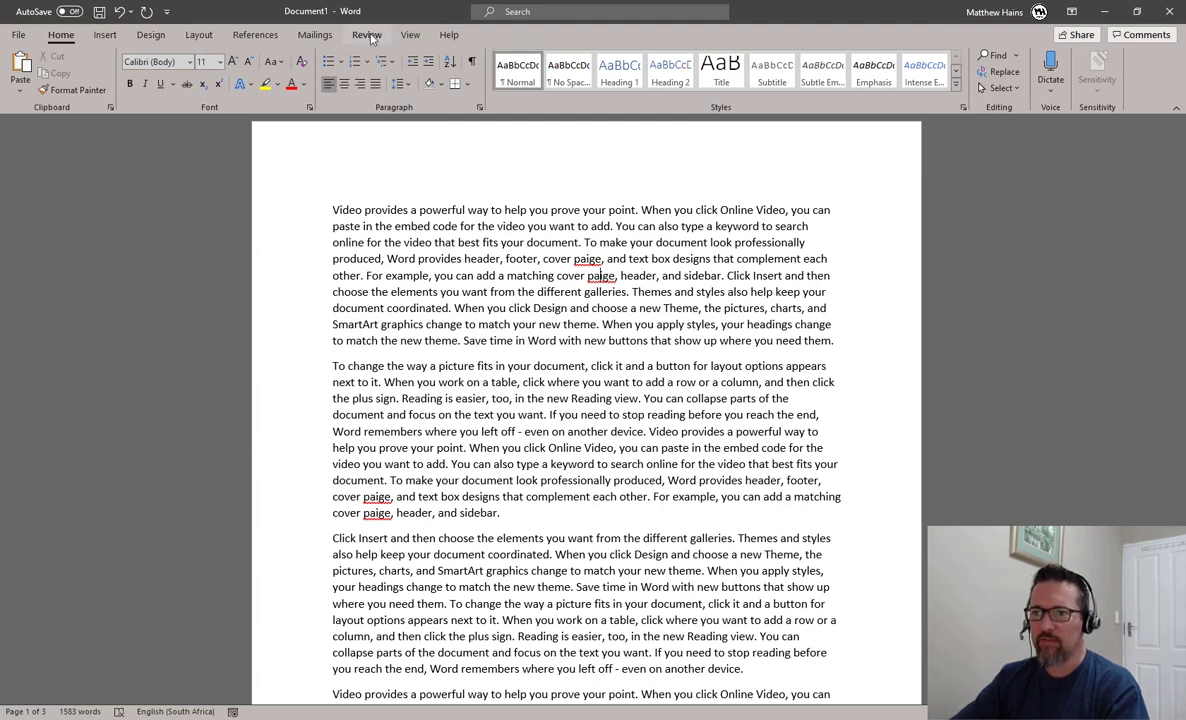
left_click(366, 34)
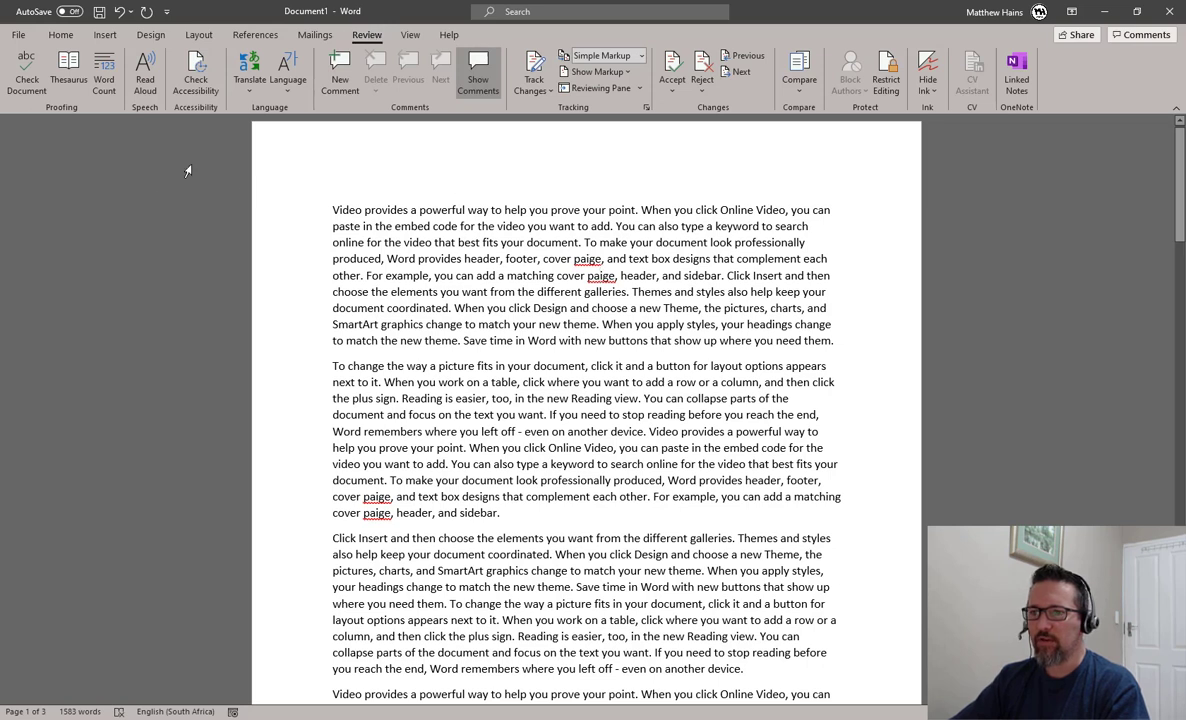
mouse_move(33, 120)
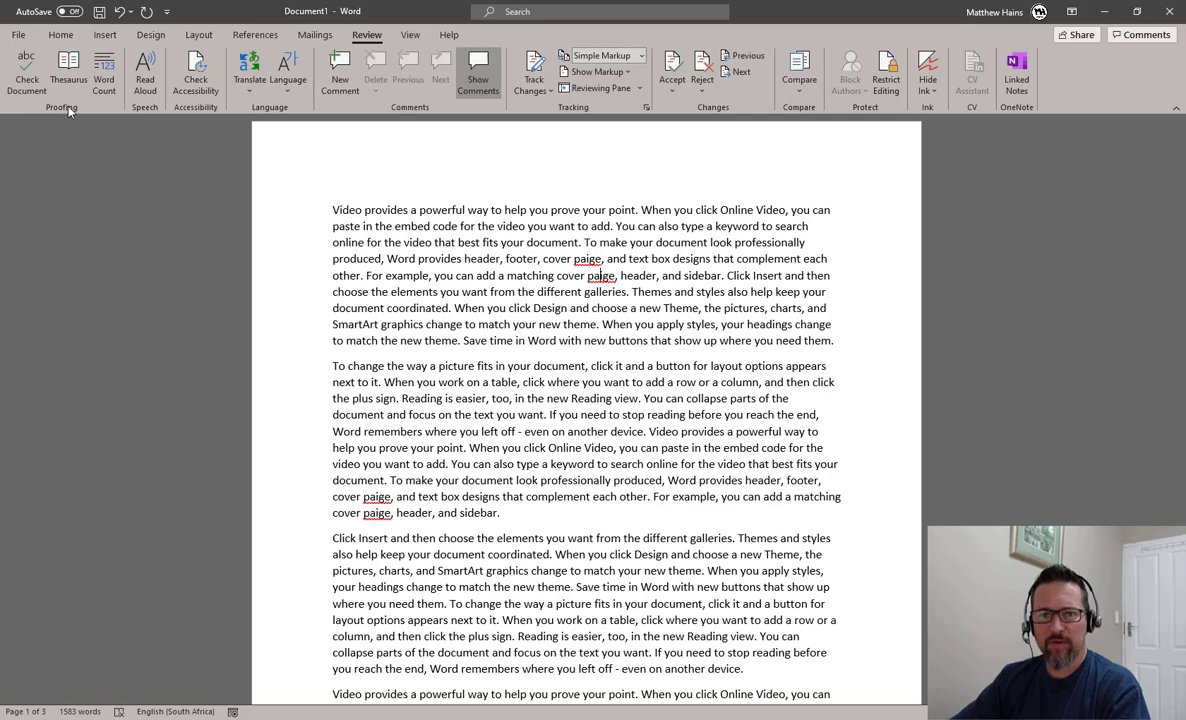
mouse_move(62, 104)
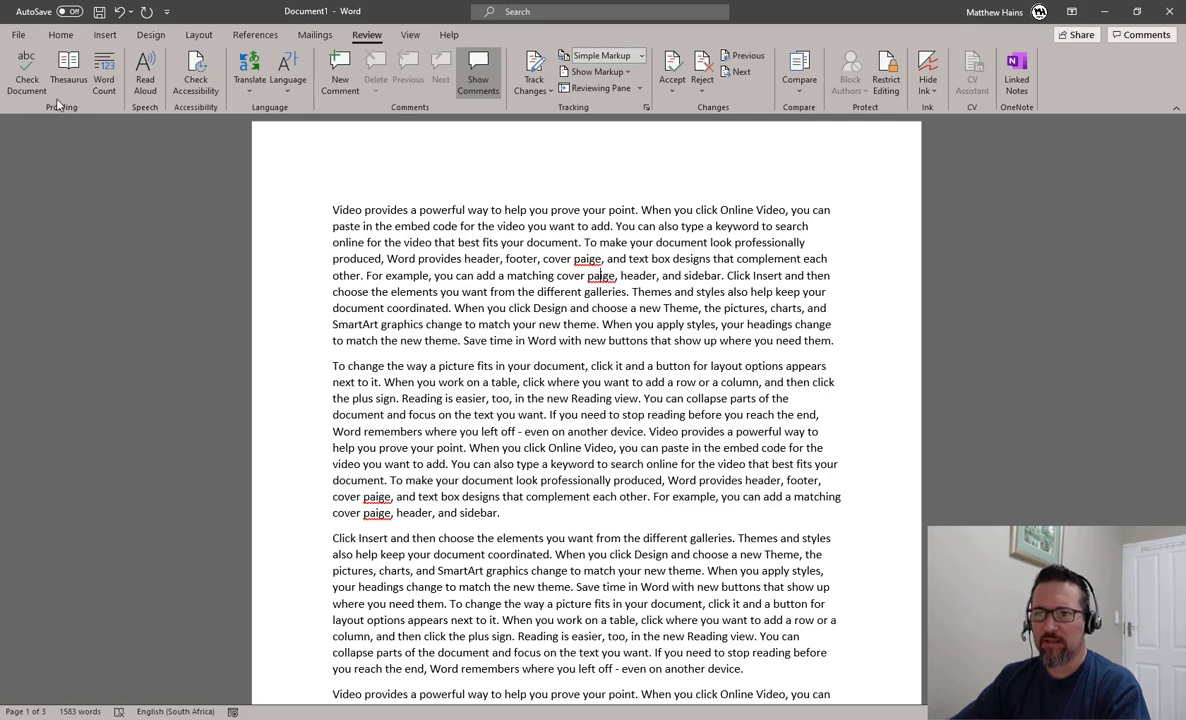
mouse_move(68, 72)
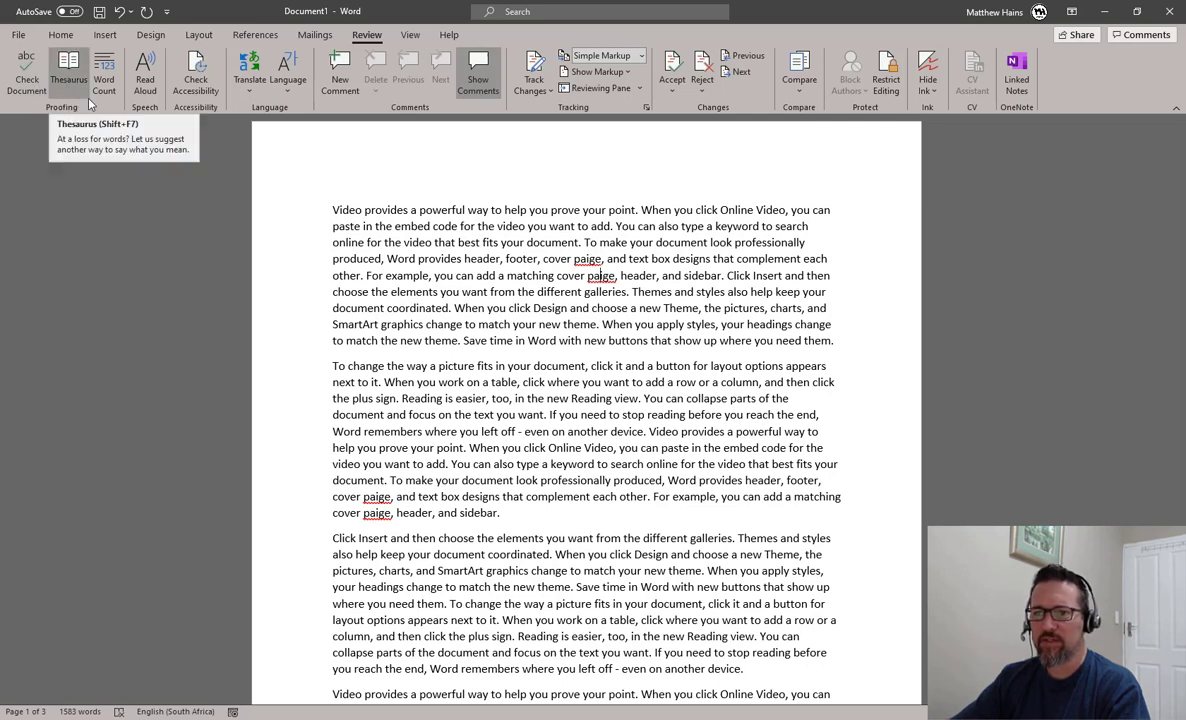
mouse_move(26, 75)
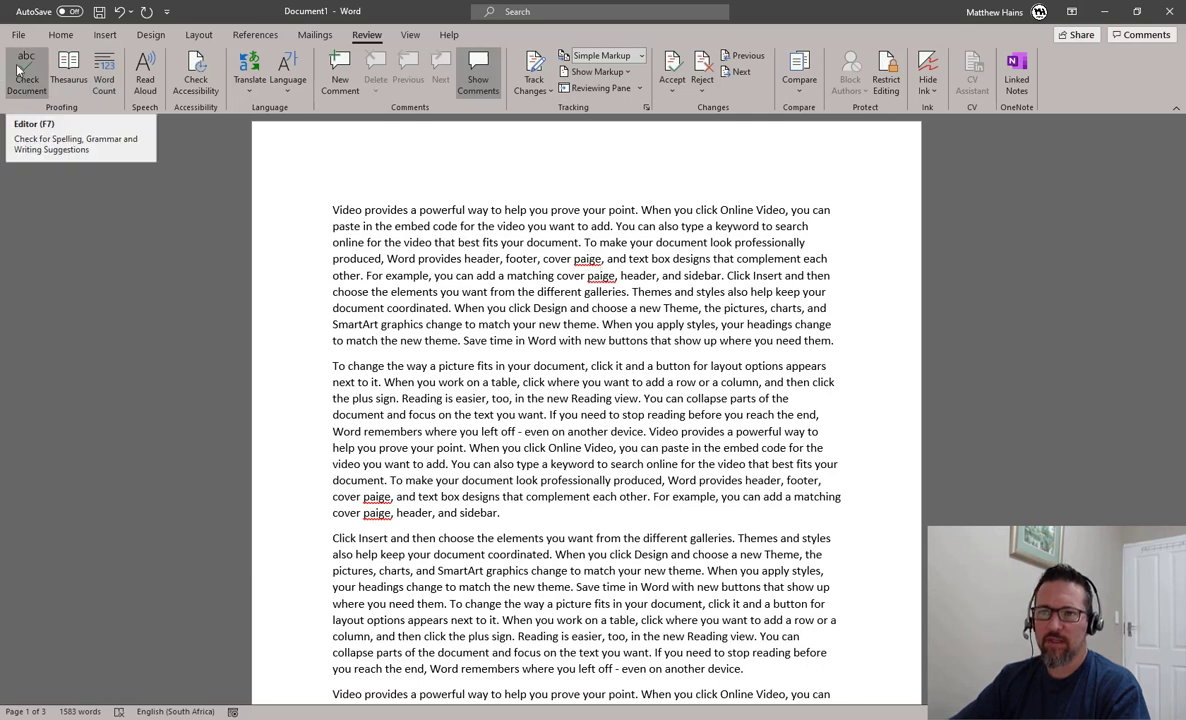
mouse_move(25, 68)
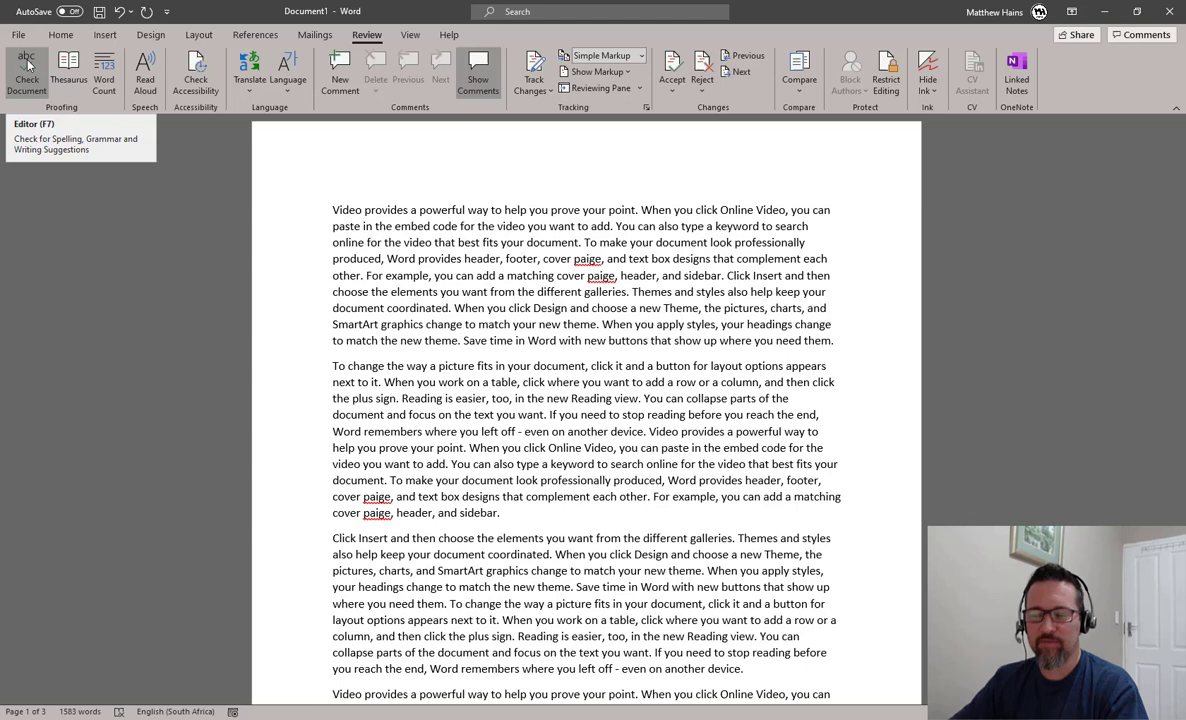
Run Check Document so the Editor pane reports 14 spelling corrections
left_click(26, 75)
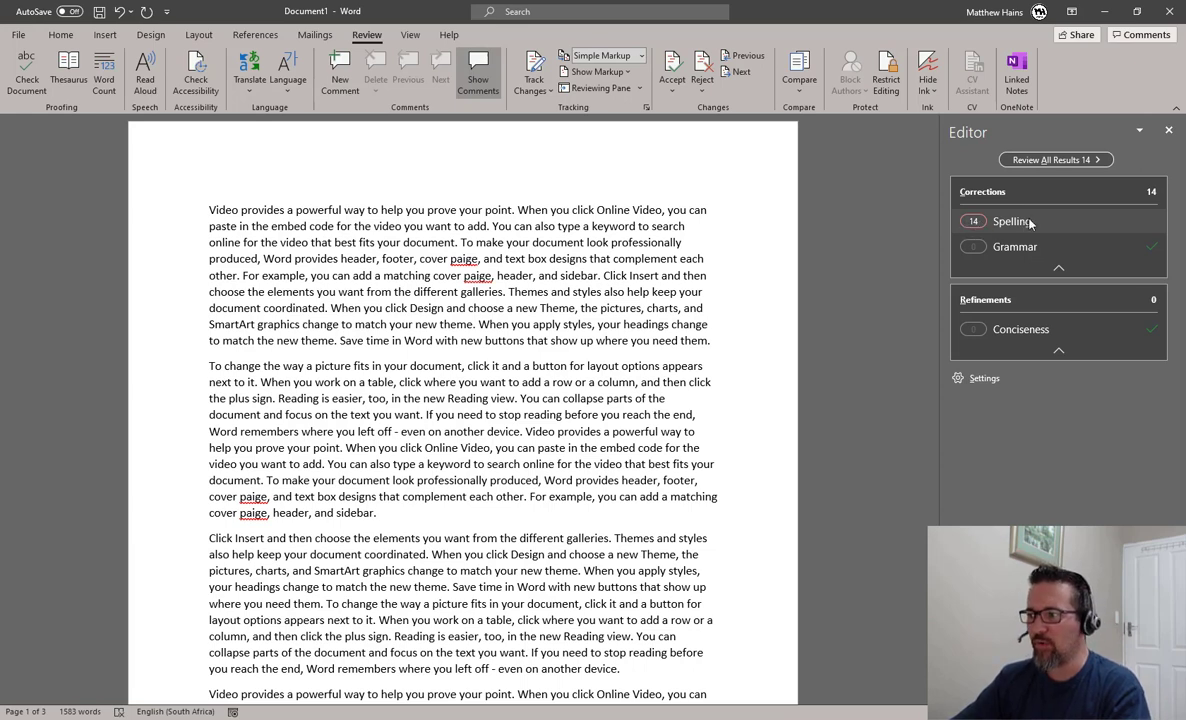
Start reviewing the Spelling corrections, showing 'Paige' and 'page' for the first 'paige'
left_click(1011, 221)
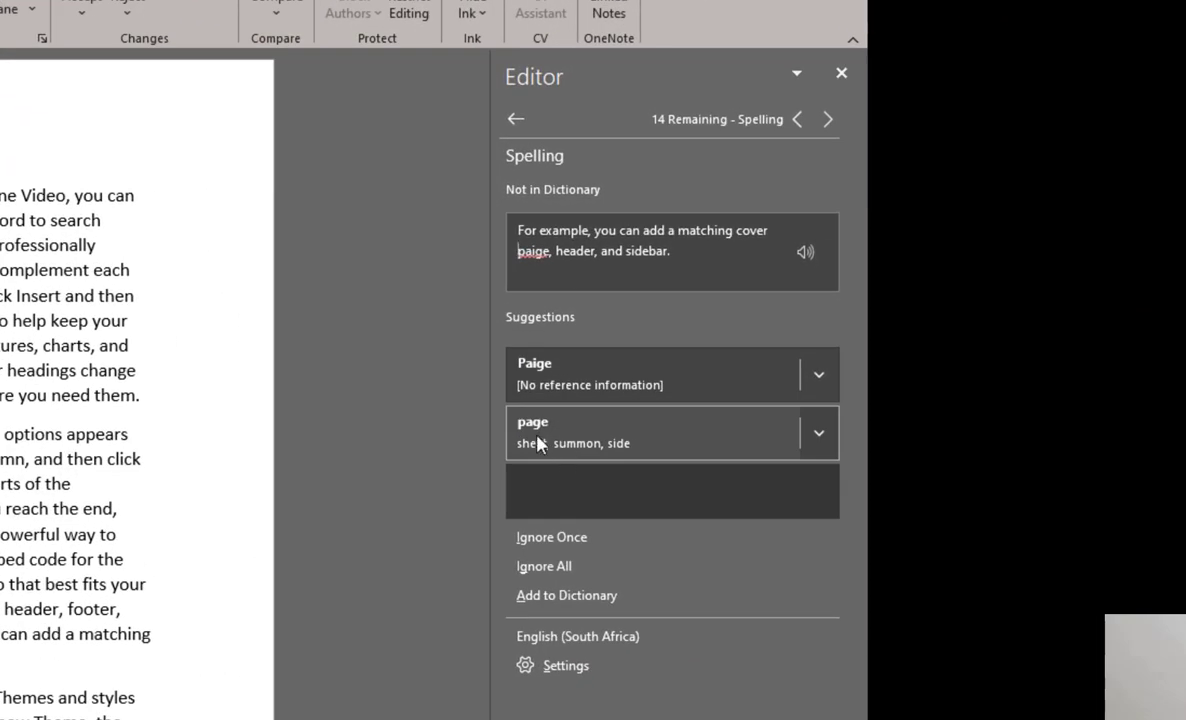
mouse_move(545, 448)
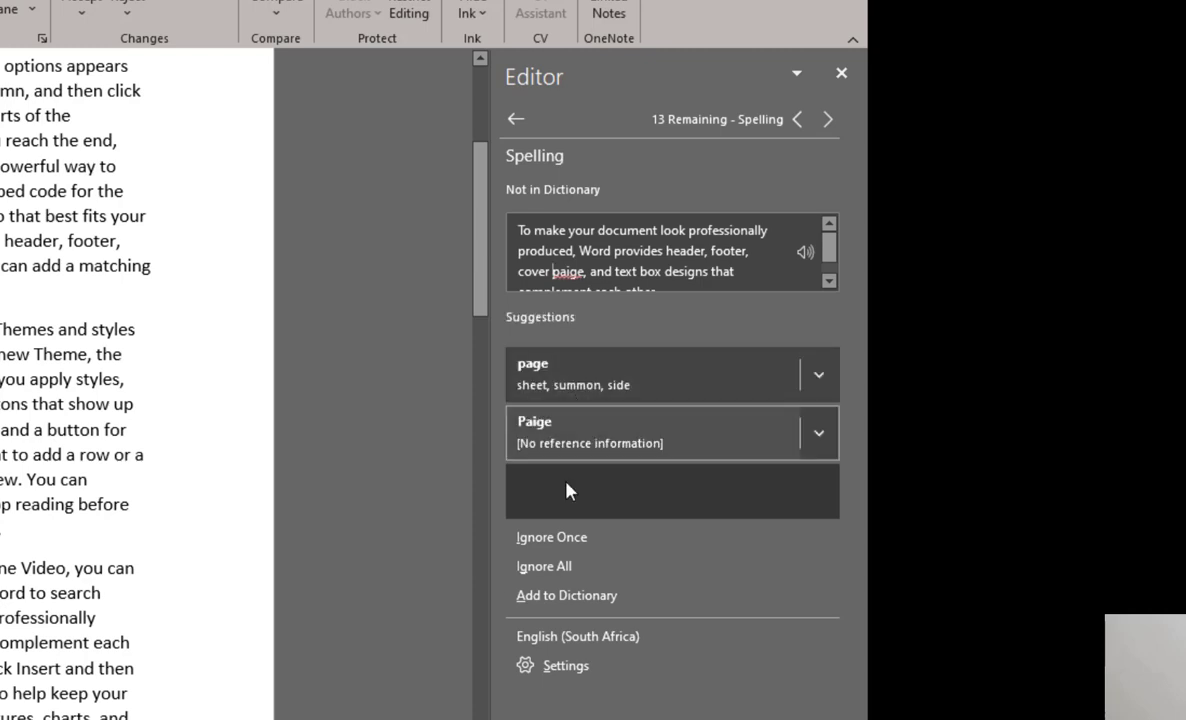
mouse_move(579, 545)
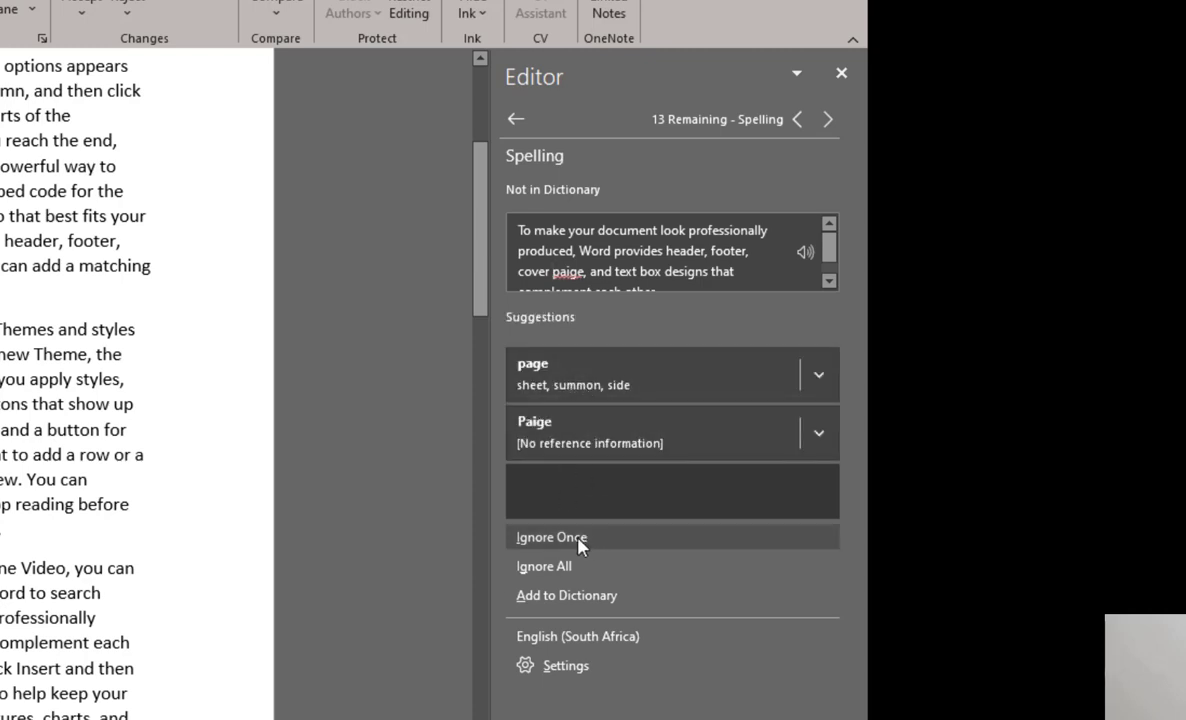
mouse_move(591, 578)
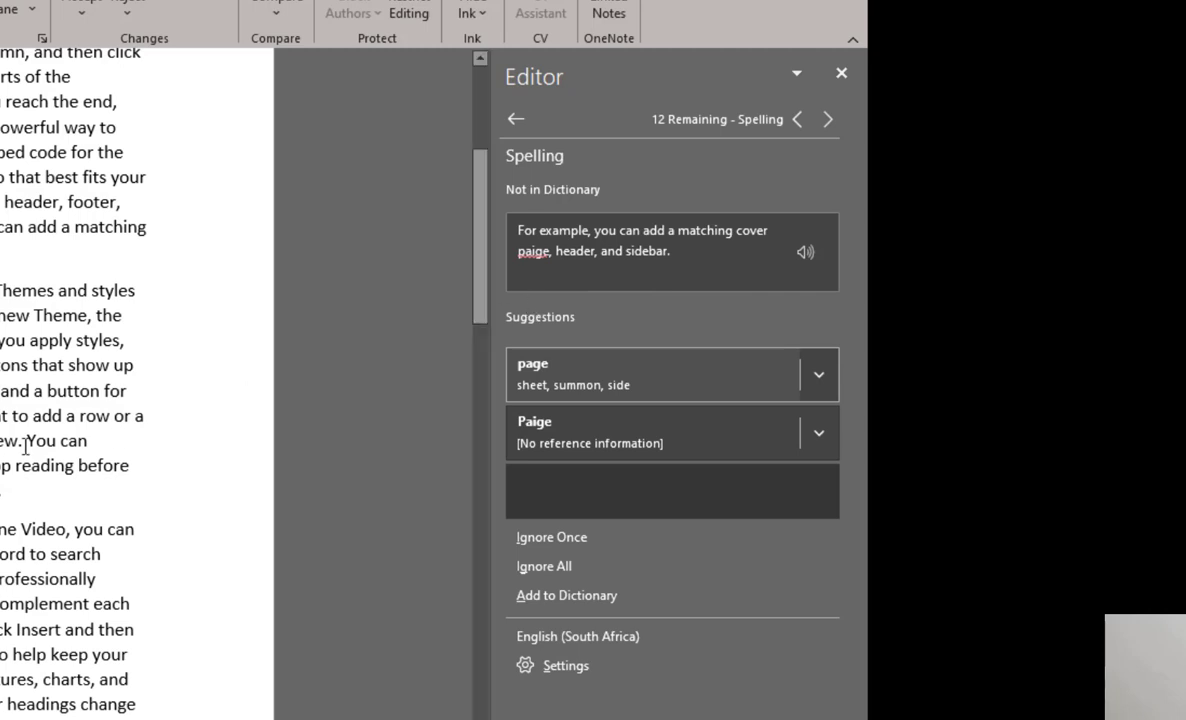
mouse_move(520, 390)
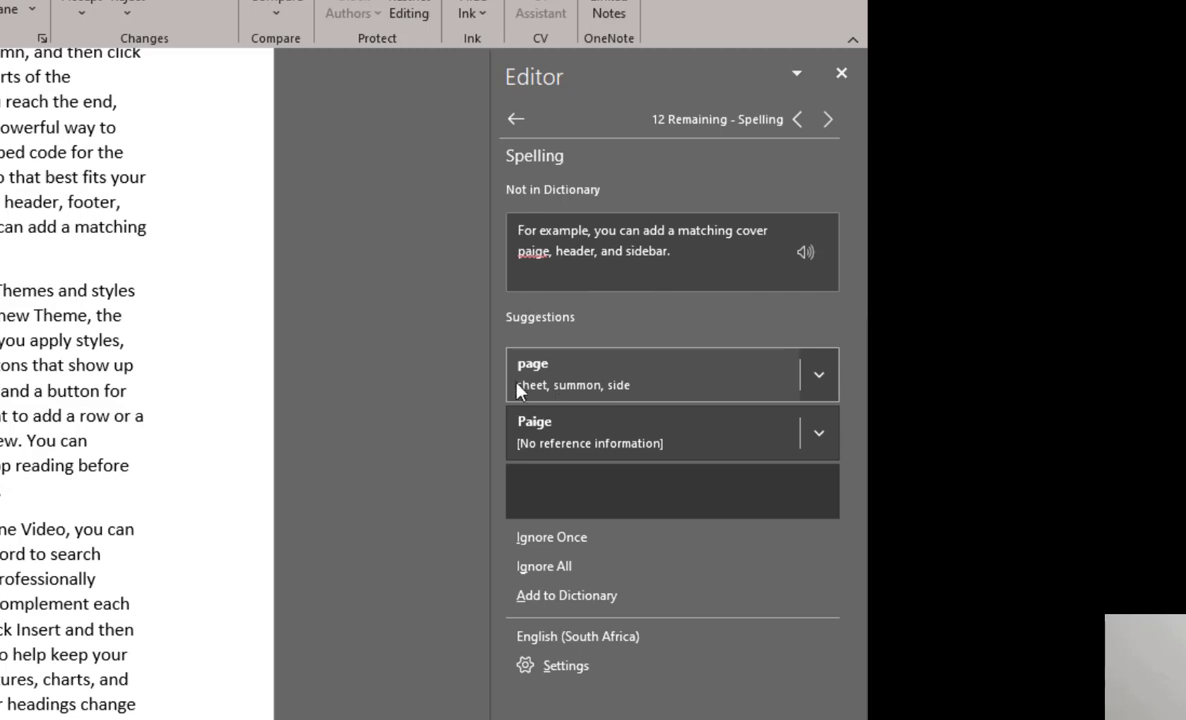
mouse_move(582, 370)
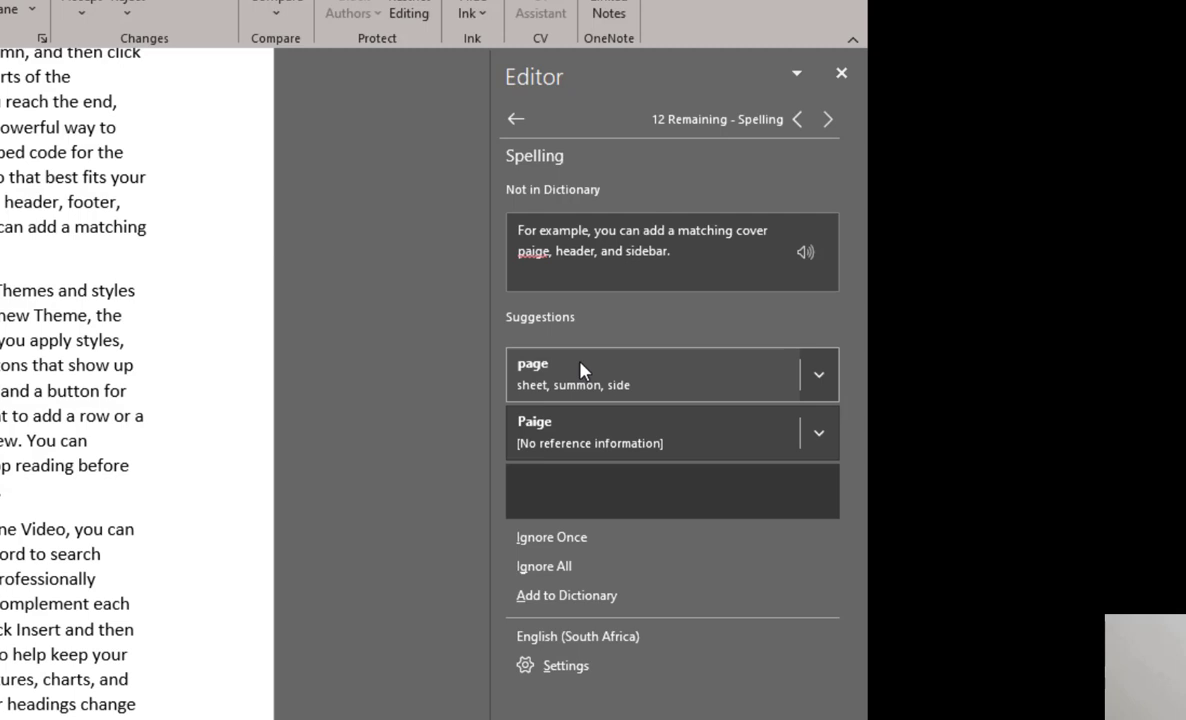
mouse_move(822, 378)
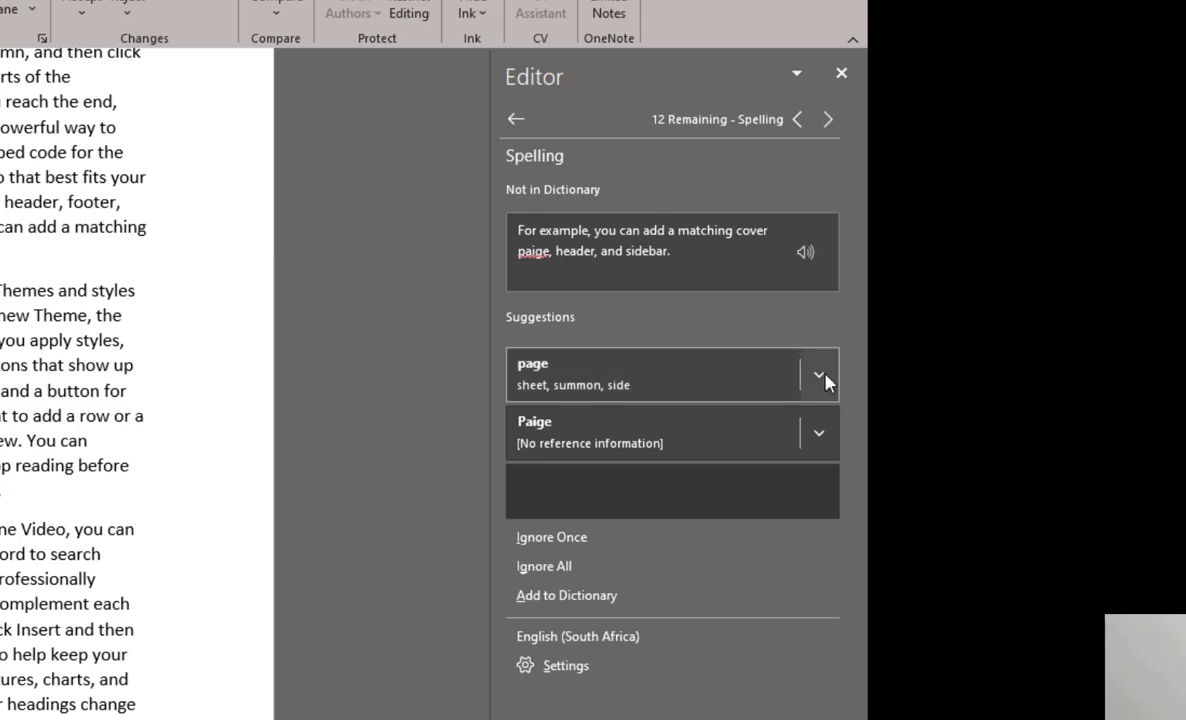
Expand the dropdown beside the 'page' suggestion to show its extra options
left_click(819, 375)
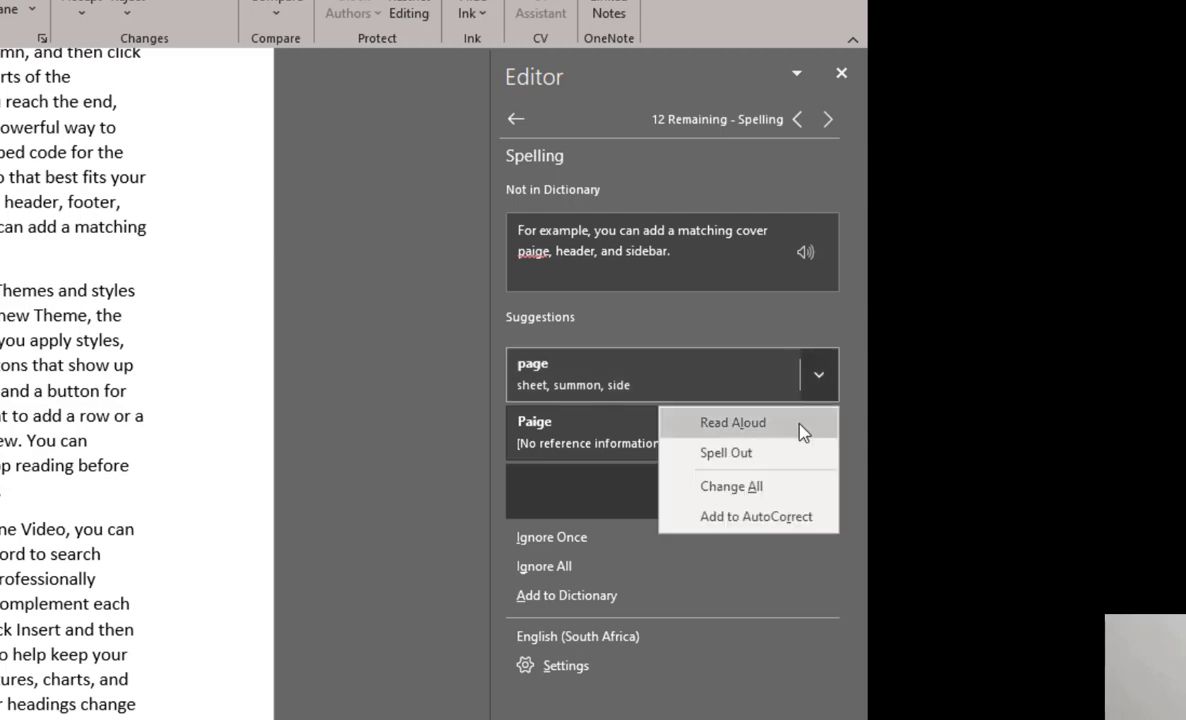
mouse_move(793, 452)
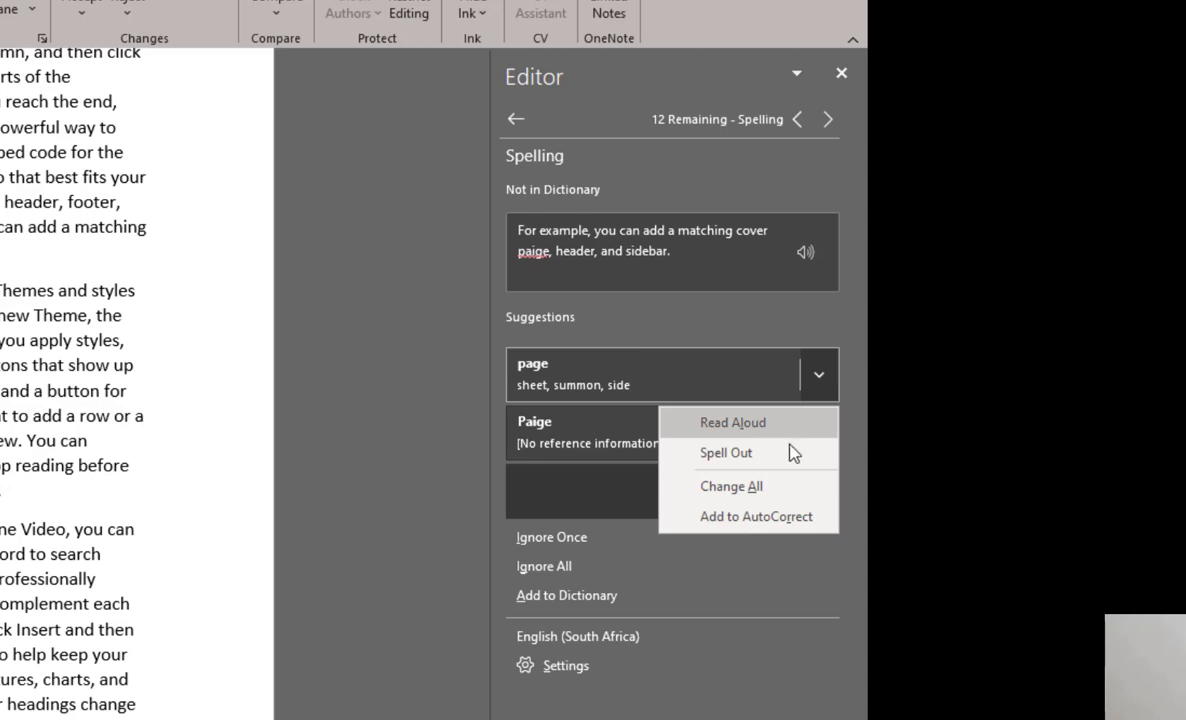
mouse_move(790, 458)
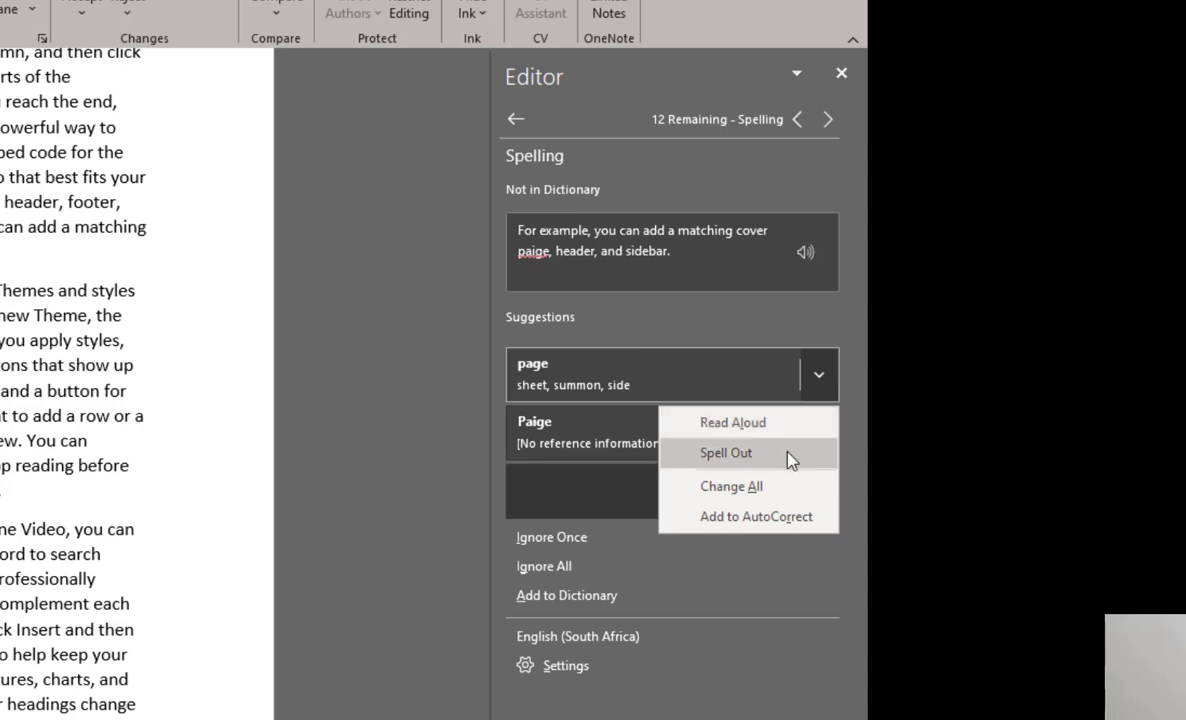
mouse_move(780, 492)
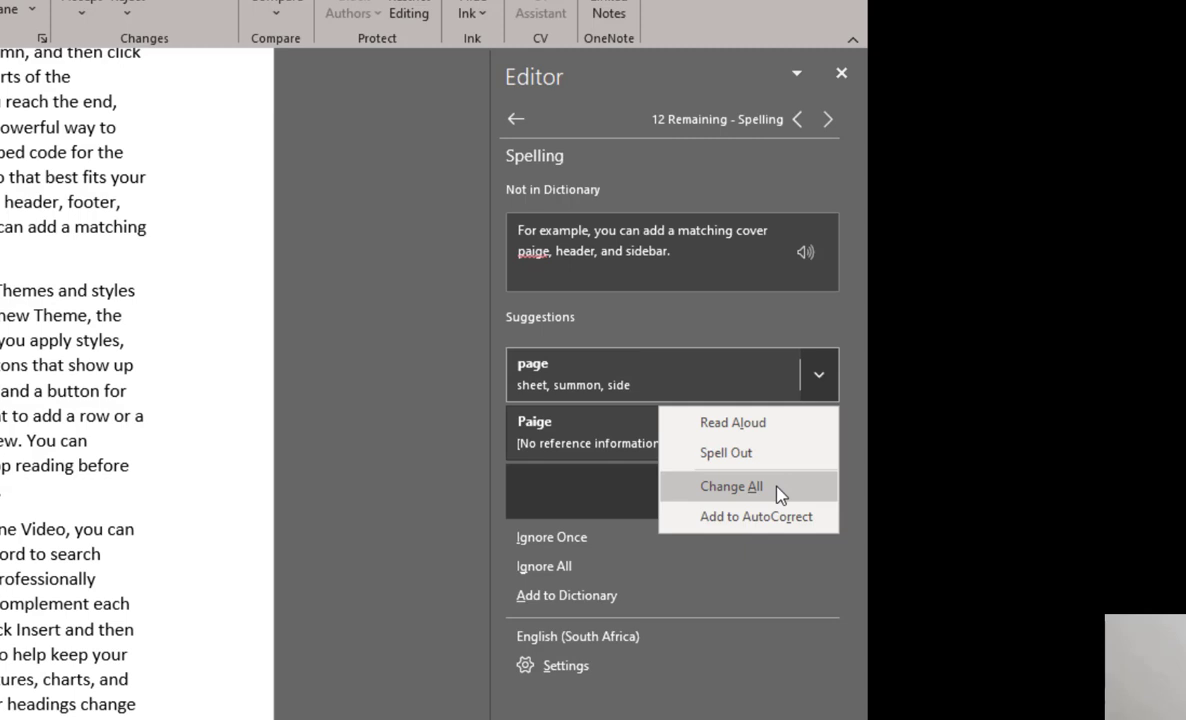
mouse_move(793, 493)
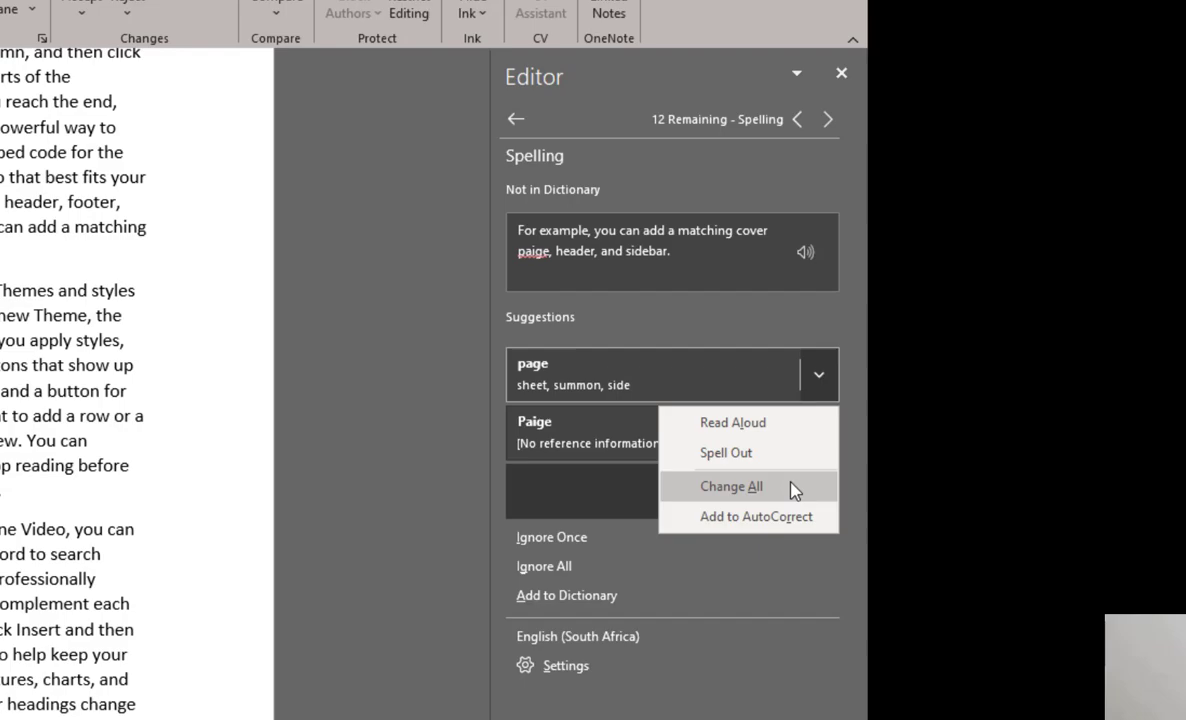
Change All remaining 'paige' to 'page' and dismiss the finished-reviewing message
left_click(731, 486)
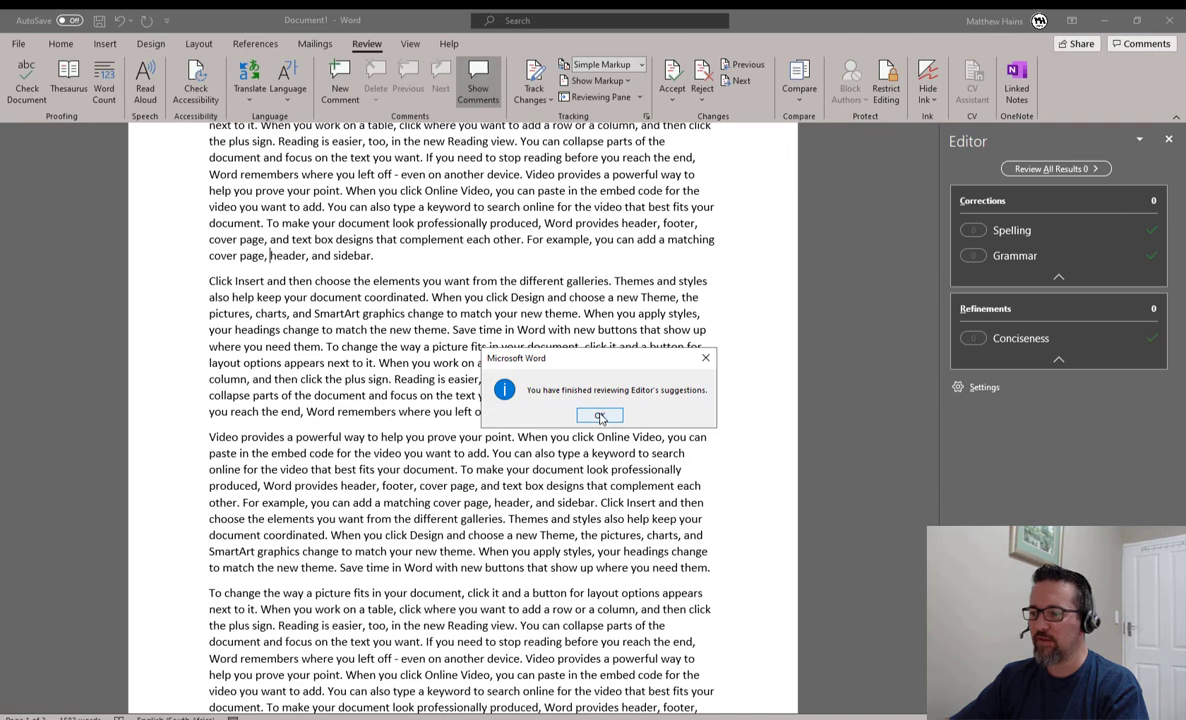
left_click(599, 415)
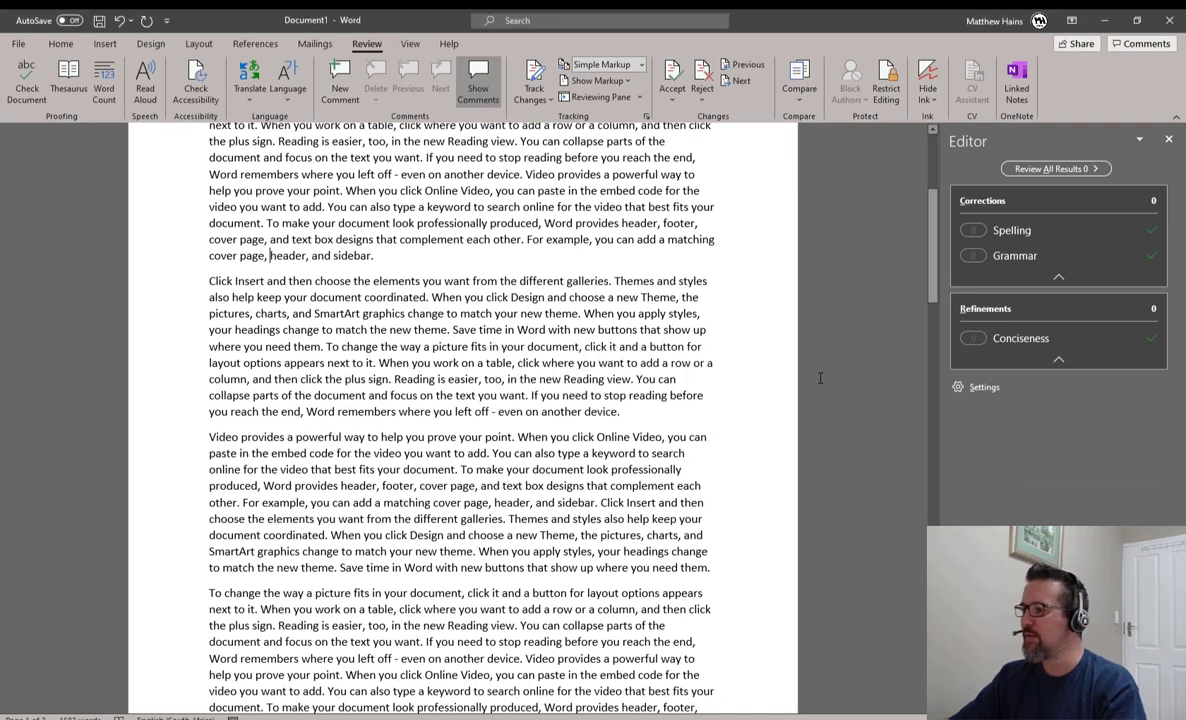